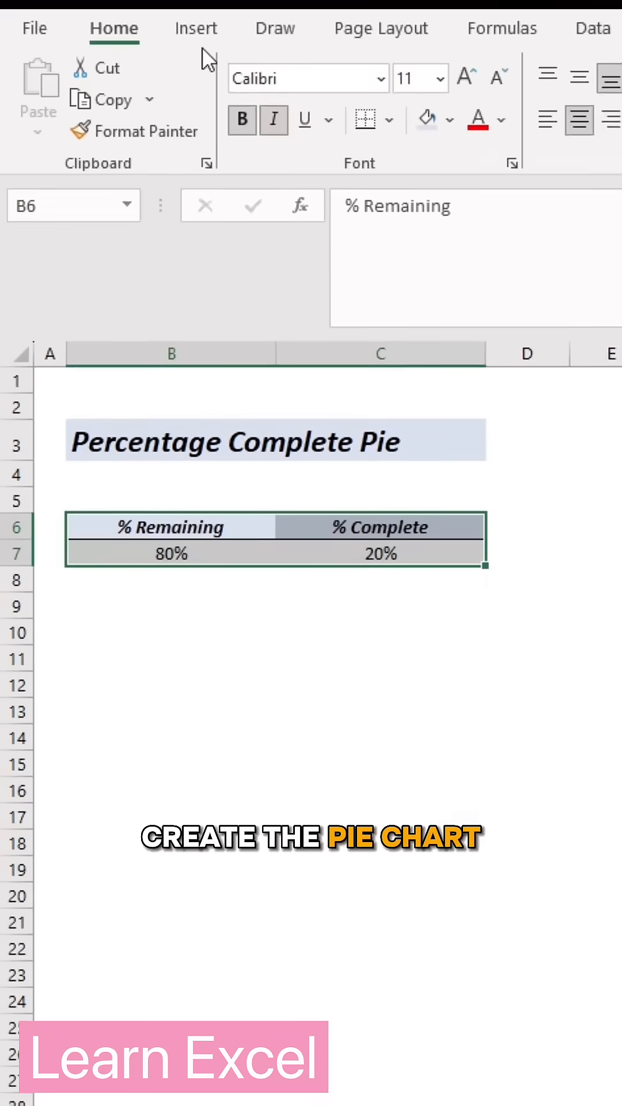
# Insert a doughnut chart of the 80% remaining and 20% complete values.
pyautogui.click(195, 28)
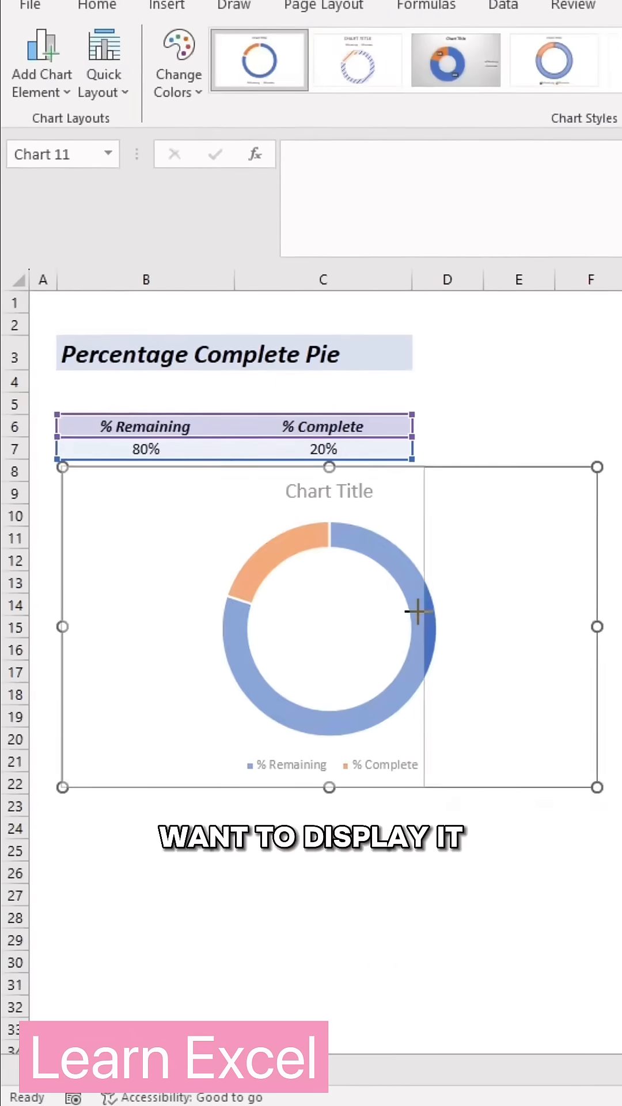
# Set the chart area's shape outline to No Outline.
pyautogui.click(200, 345)
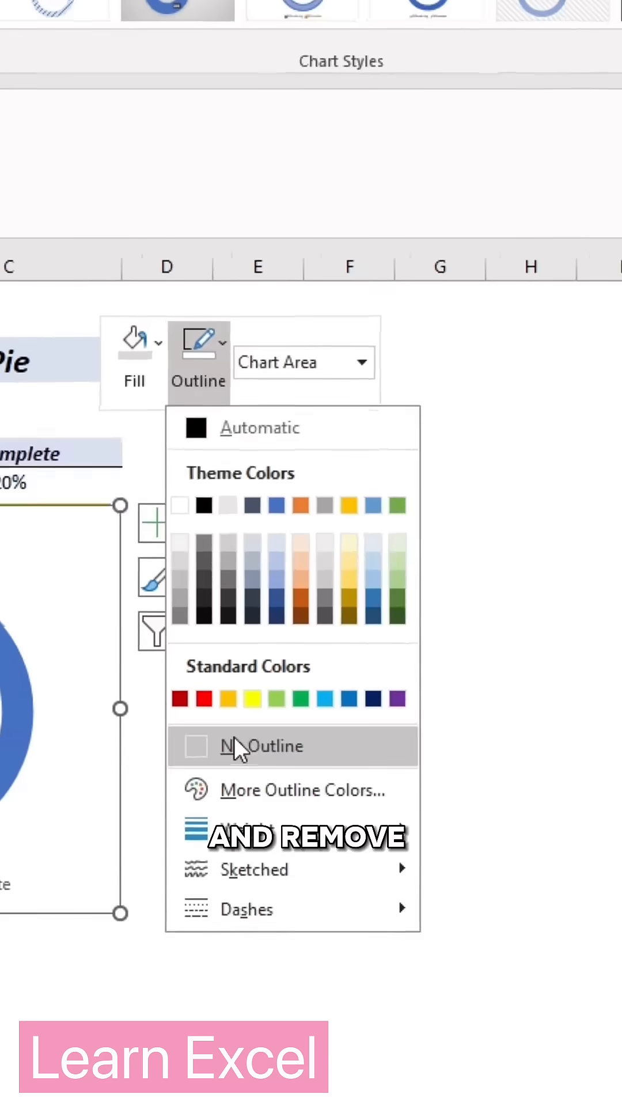
pyautogui.click(273, 746)
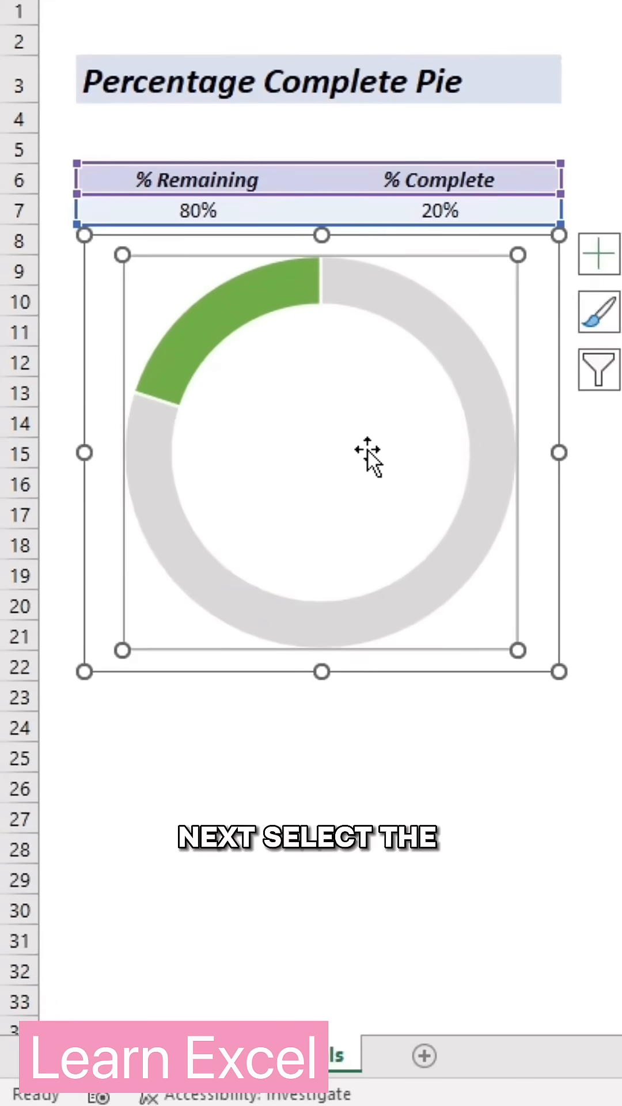
# Draw a text box on the doughnut for the linked 20% centre label.
pyautogui.click(225, 113)
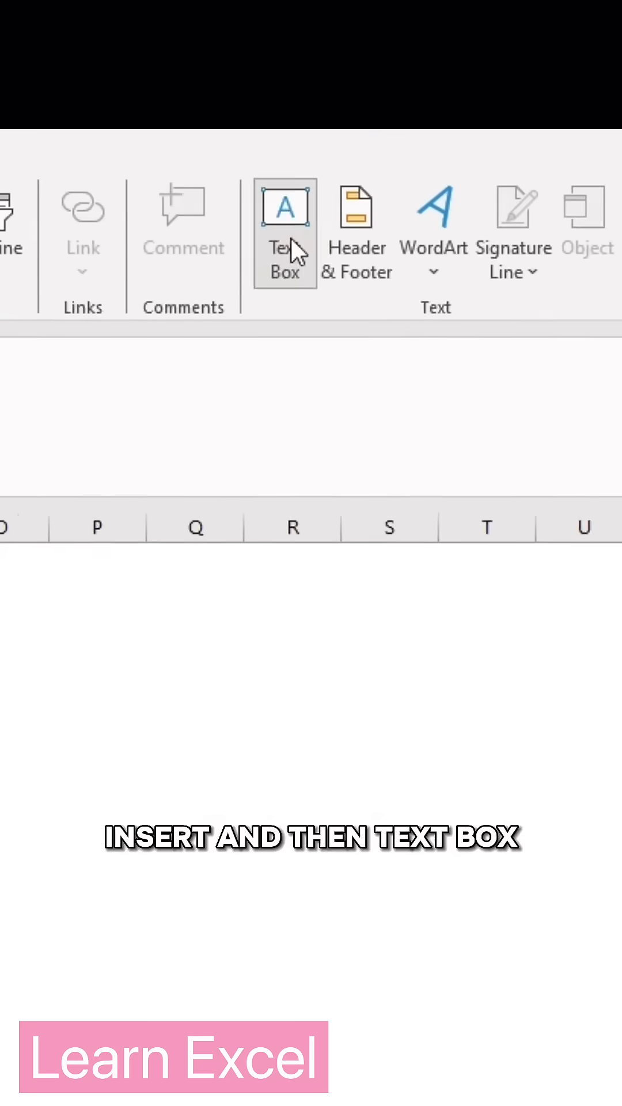
pyautogui.click(285, 207)
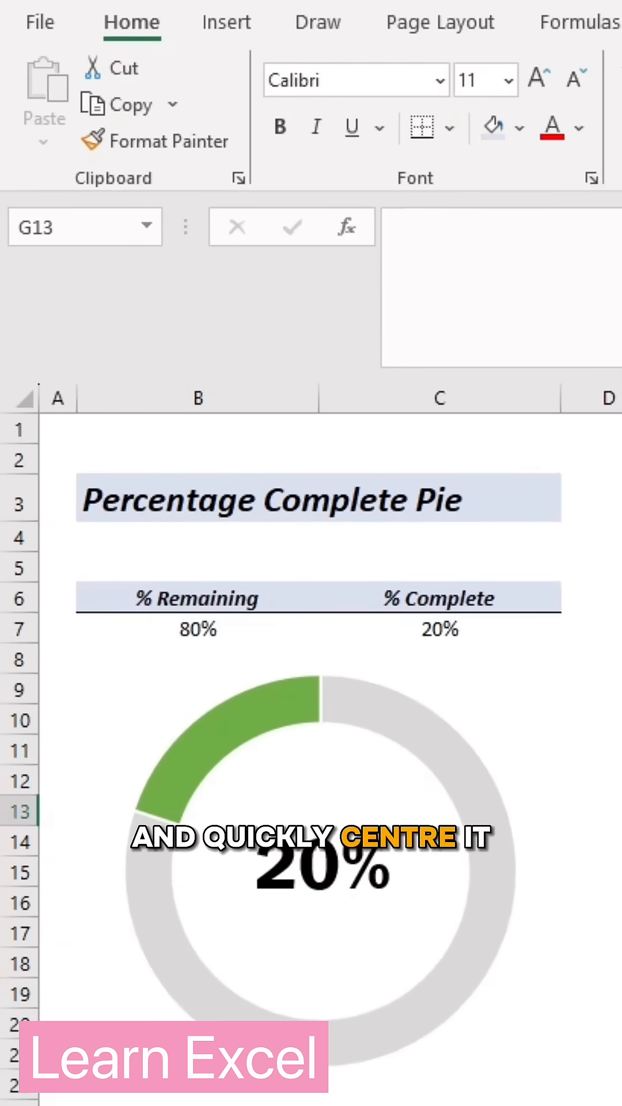
pyautogui.click(233, 747)
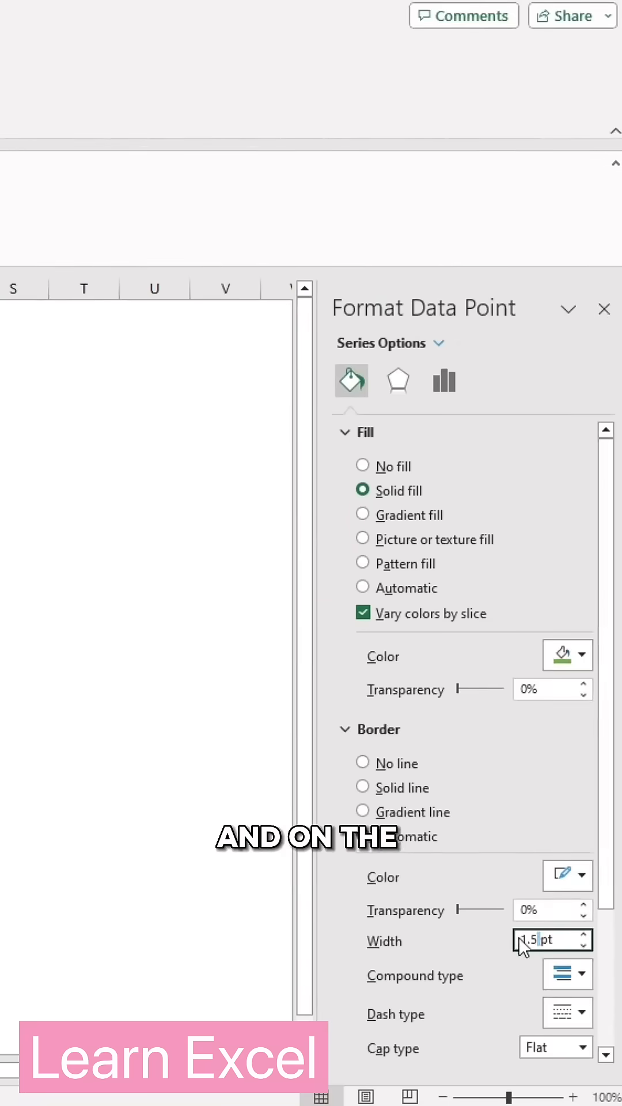
# Give the green slice a 13 pt border and set the doughnut hole to 90%.
pyautogui.click(361, 787)
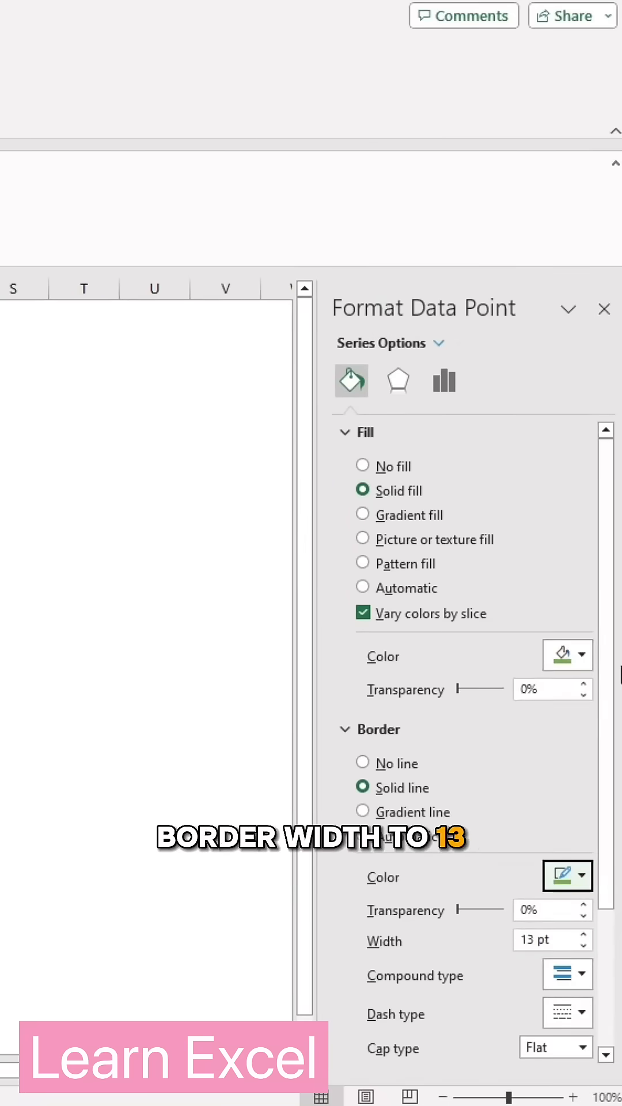
pyautogui.click(443, 380)
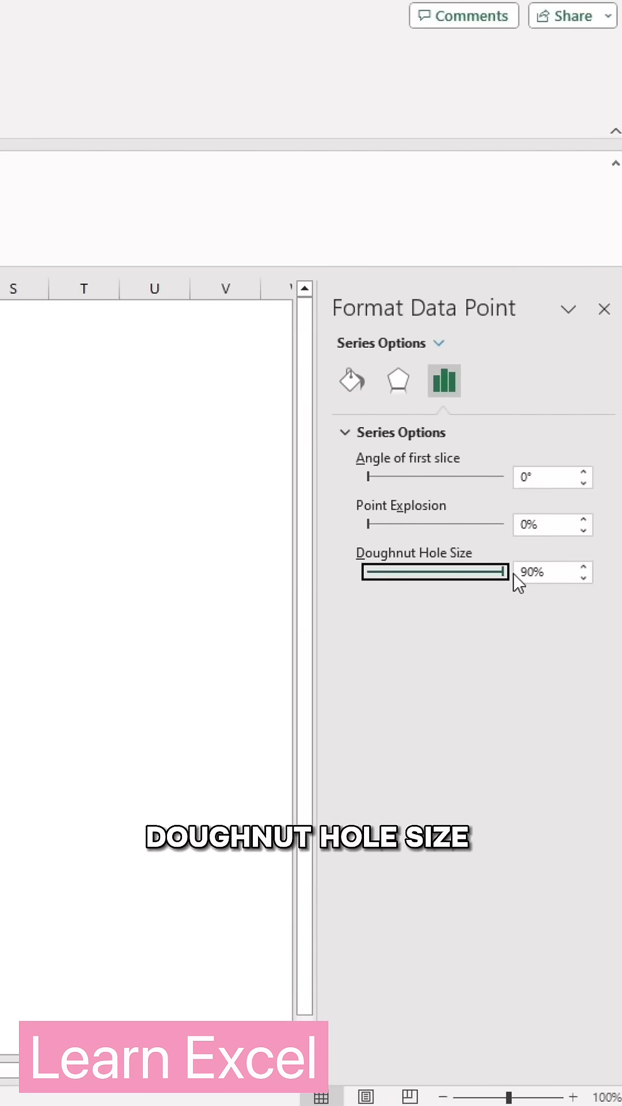
# Give the gray slice a solid border, then enter 80% to test the updating ring.
pyautogui.click(350, 380)
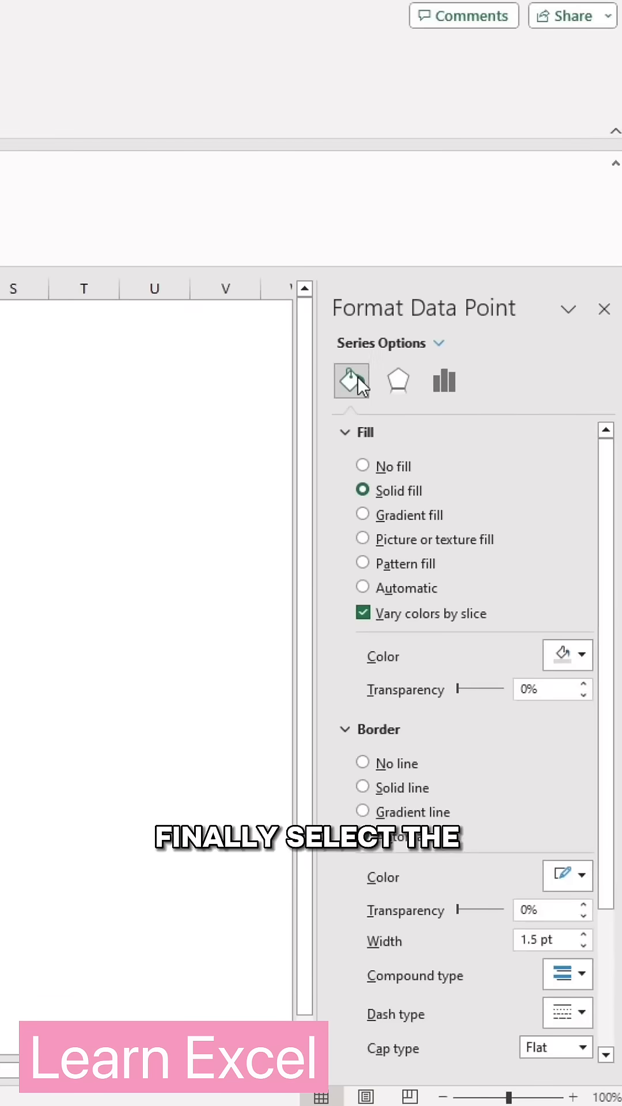
pyautogui.click(363, 787)
pyautogui.write('1')
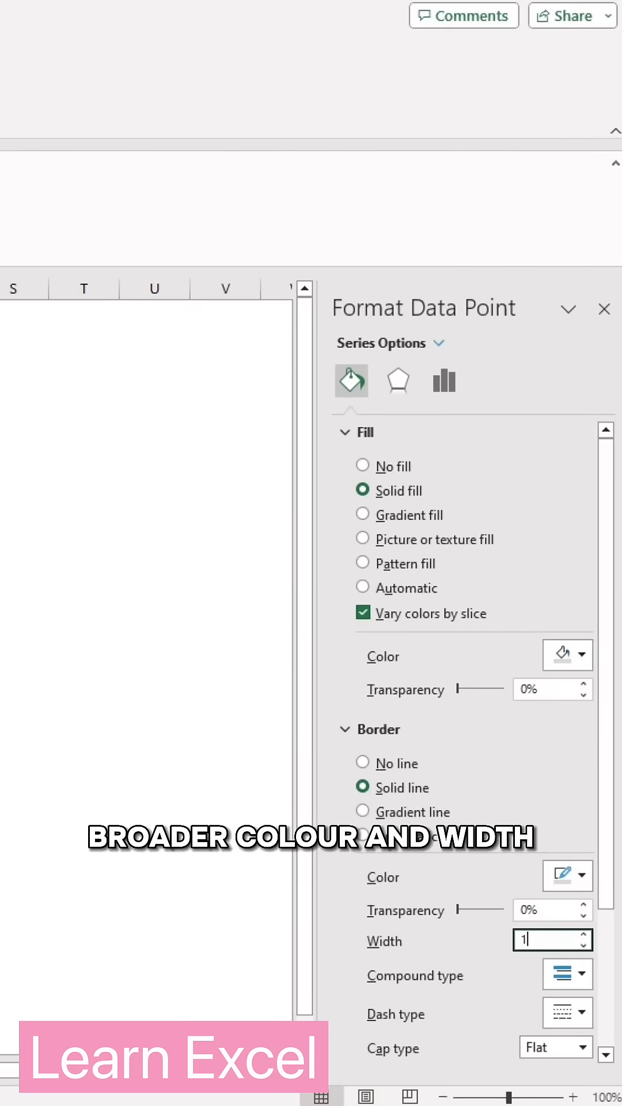
pyautogui.click(603, 308)
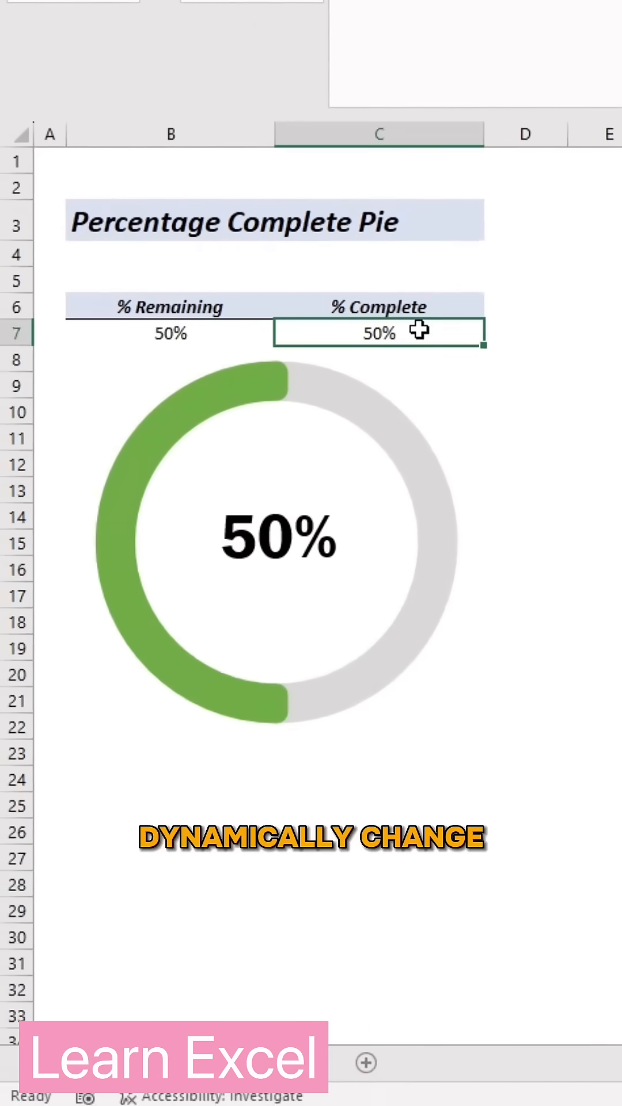
pyautogui.write('80%')
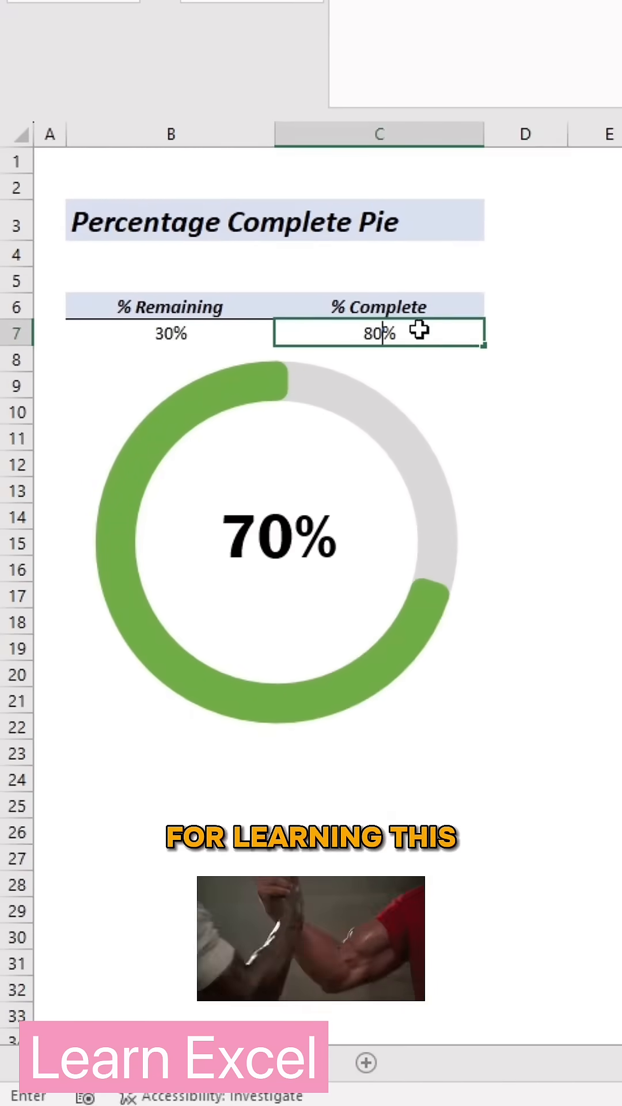